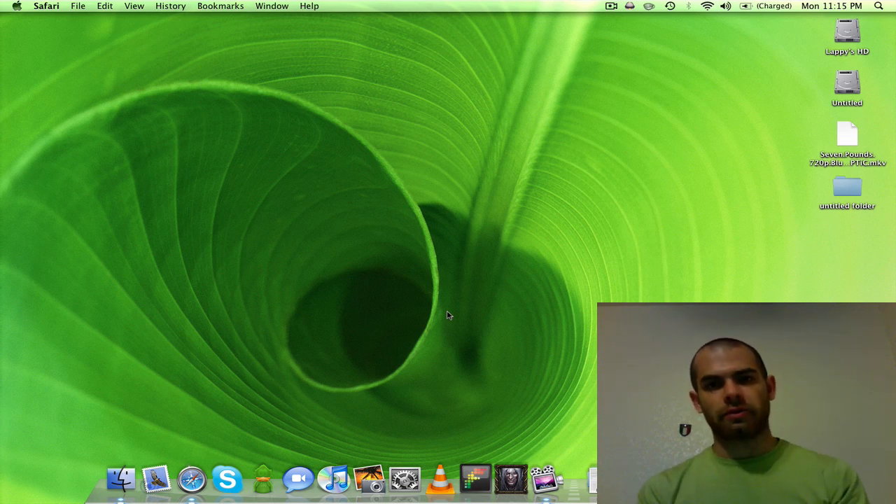
Stop the Seven Pounds file copy and open the desktop's untitled folder with the 30 Days of Night files
click(846, 137)
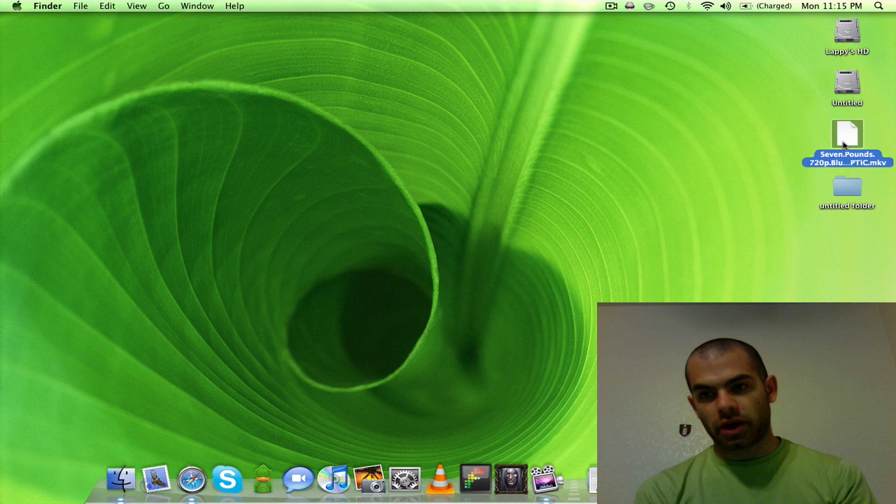
click(694, 196)
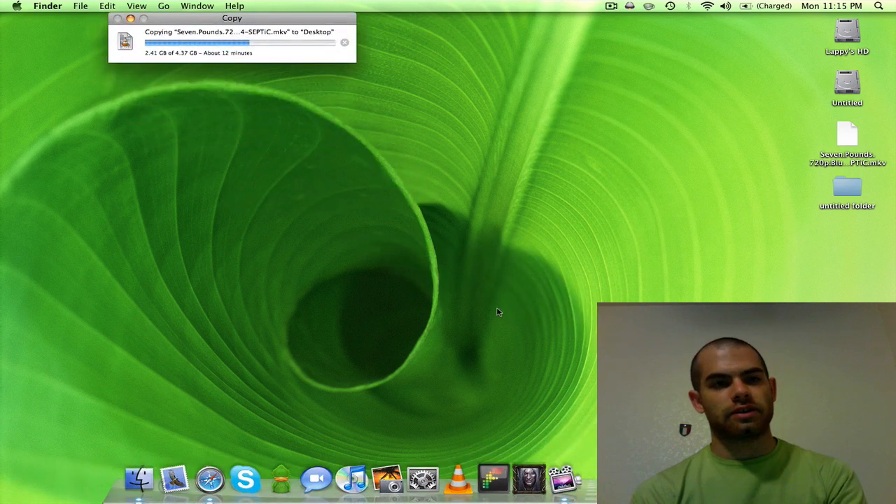
click(345, 42)
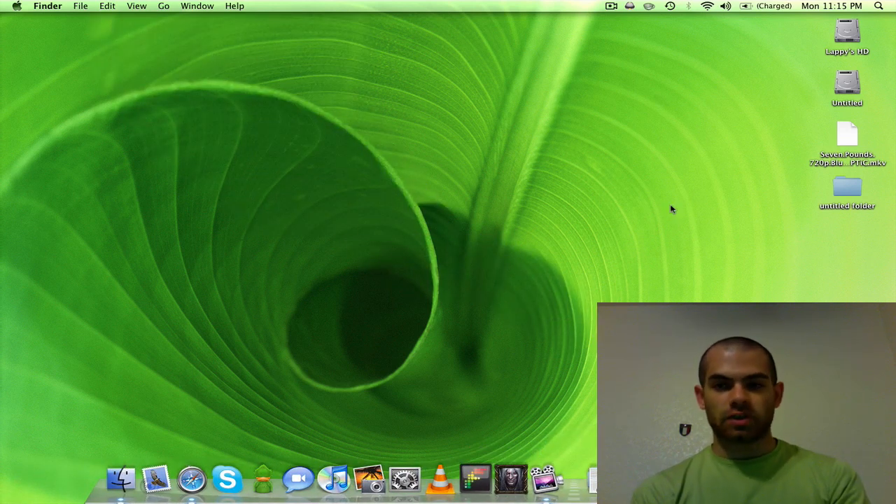
double_click(847, 189)
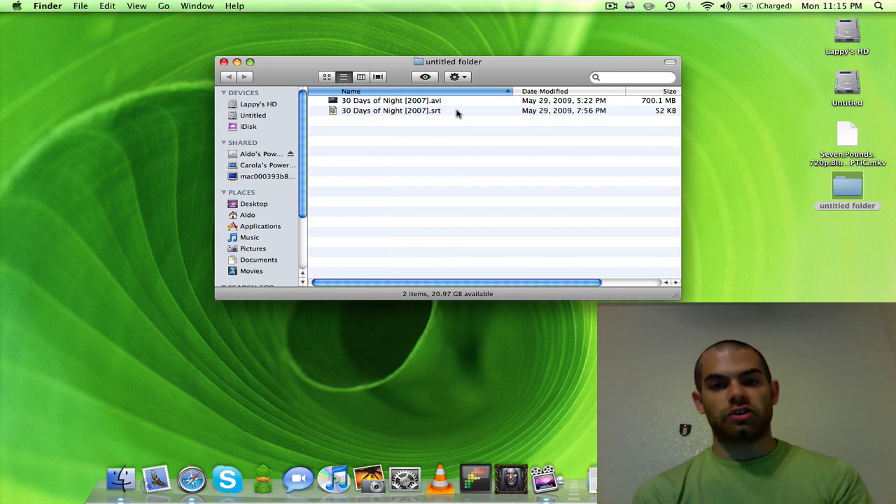
mouse_move(392, 112)
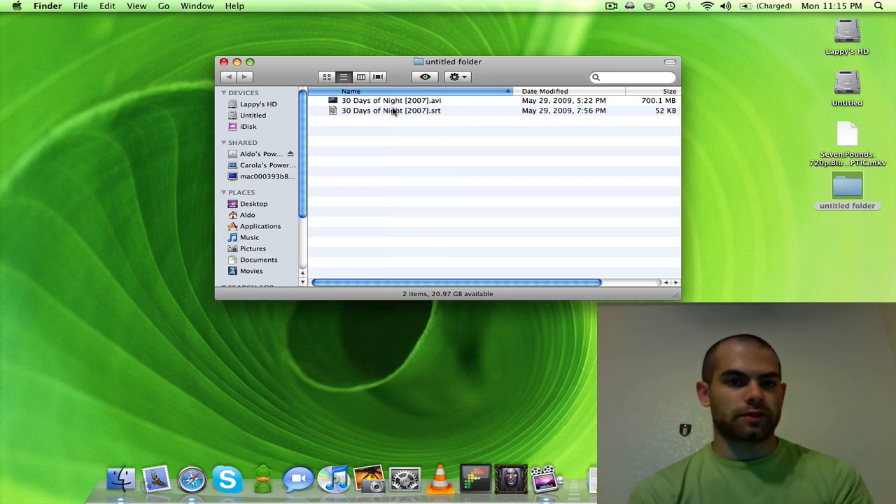
Rename the .srt subtitle to match the 30 Days of Night [2007].avi name with an [eng] tag
click(390, 100)
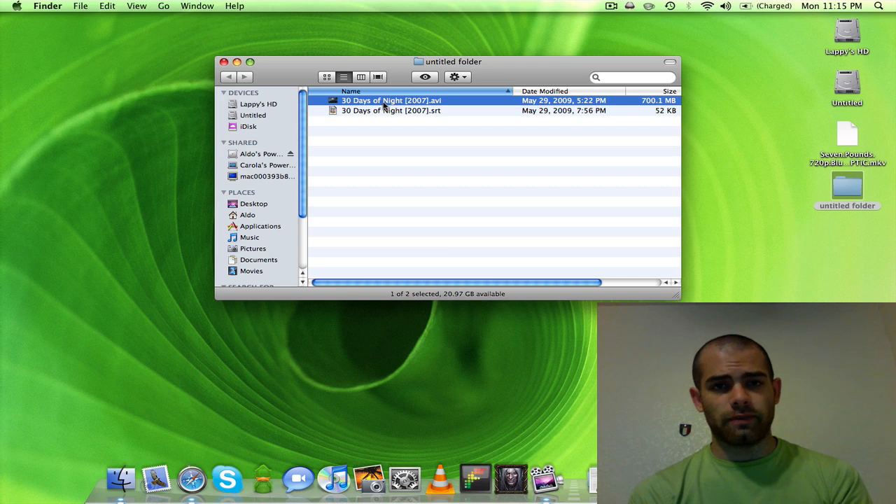
click(390, 111)
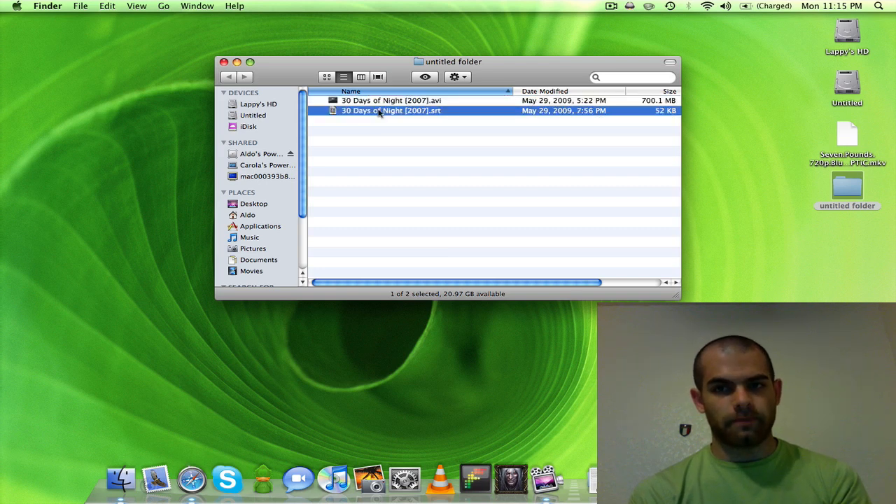
click(392, 100)
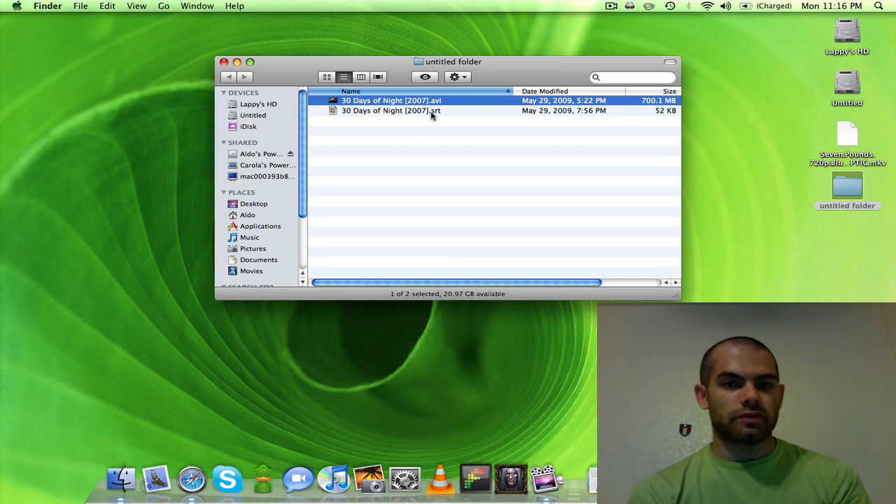
click(391, 111)
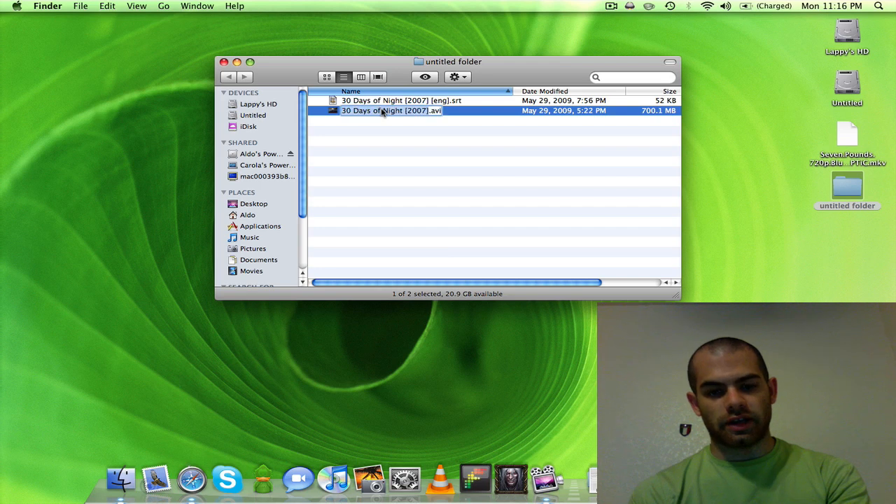
click(400, 101)
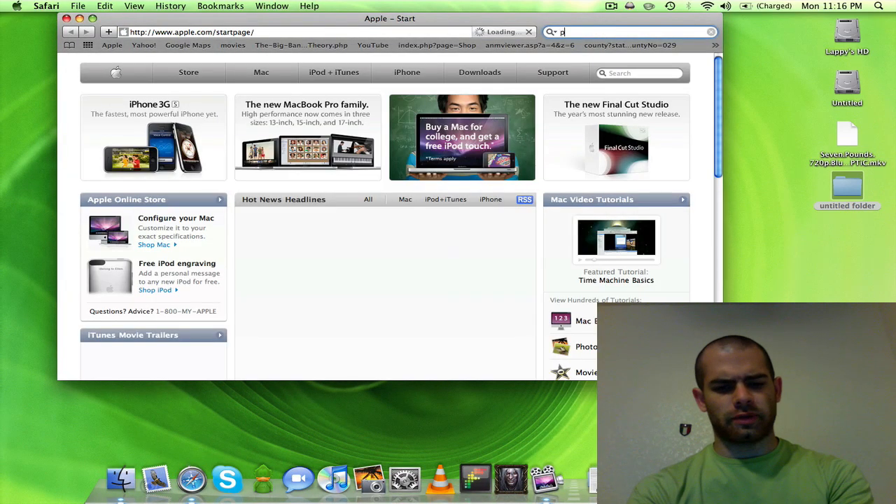
Search 'perian' in Safari and reach perian.org offering the Perian 1.1.4 download
text(erian)
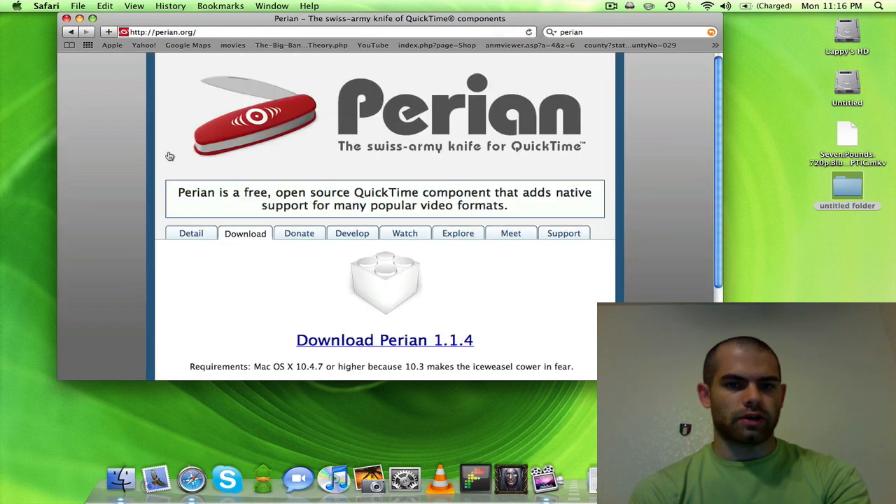
scroll(down, 3)
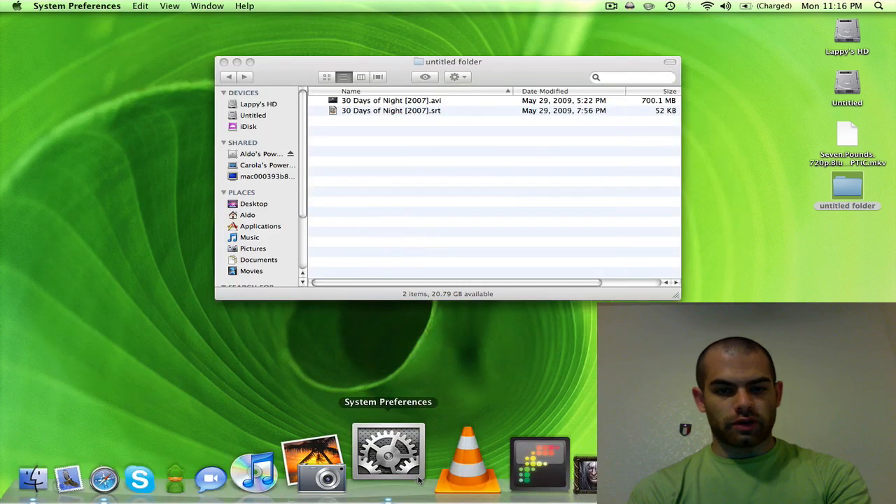
Confirm in the Perian preference pane that version 1.1.3 is installed with external subtitle loading on, then quit
click(387, 455)
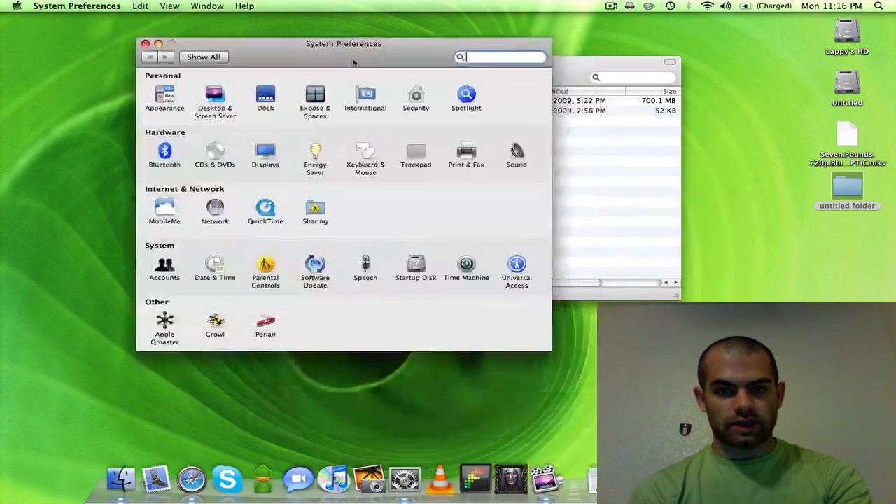
drag(342, 44, 274, 19)
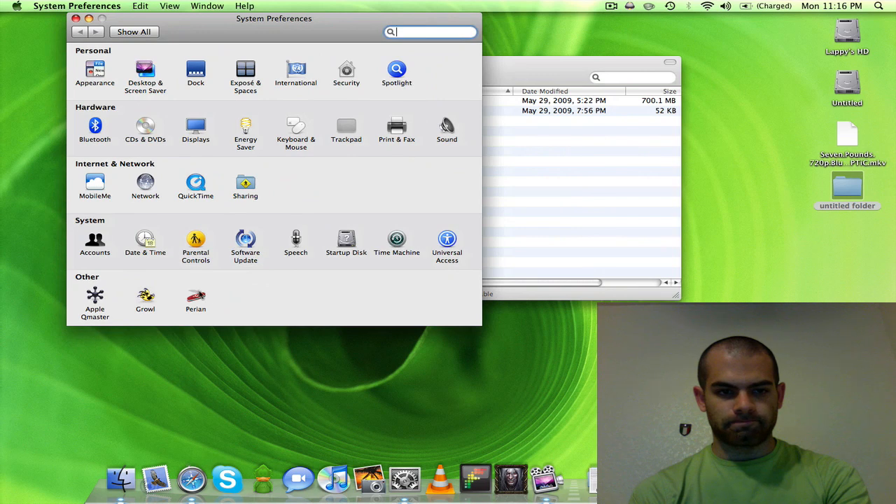
click(196, 299)
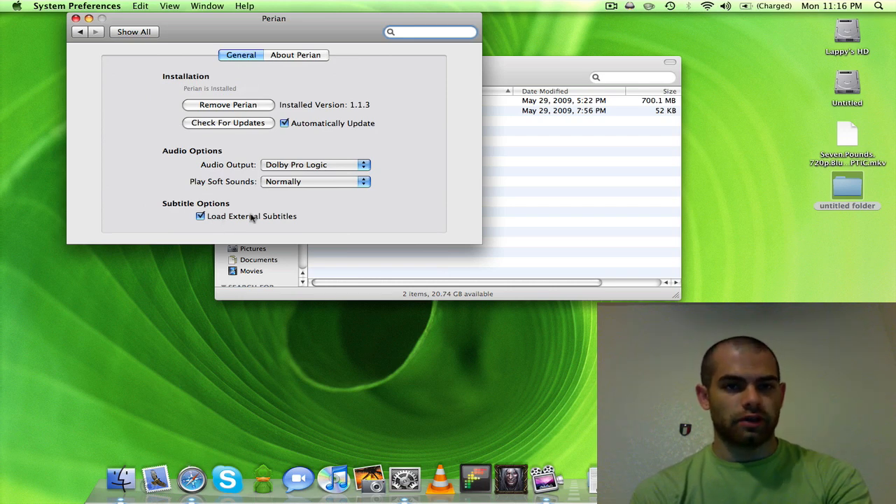
click(295, 54)
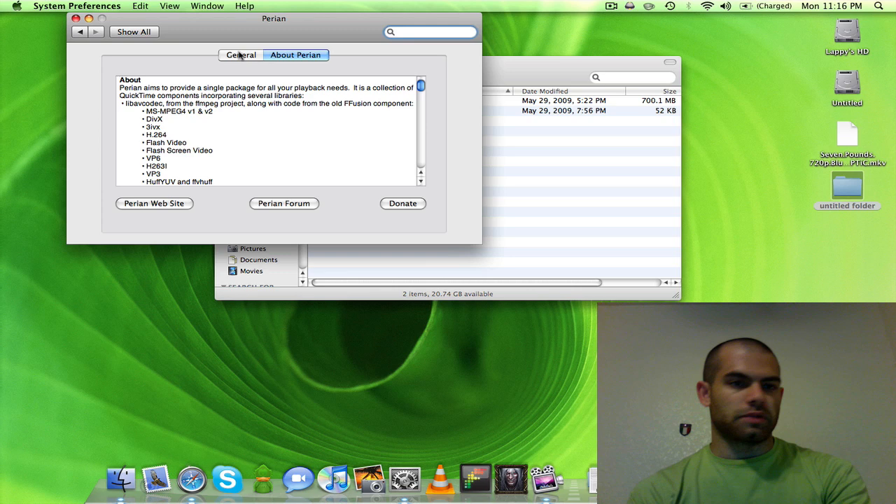
click(429, 30)
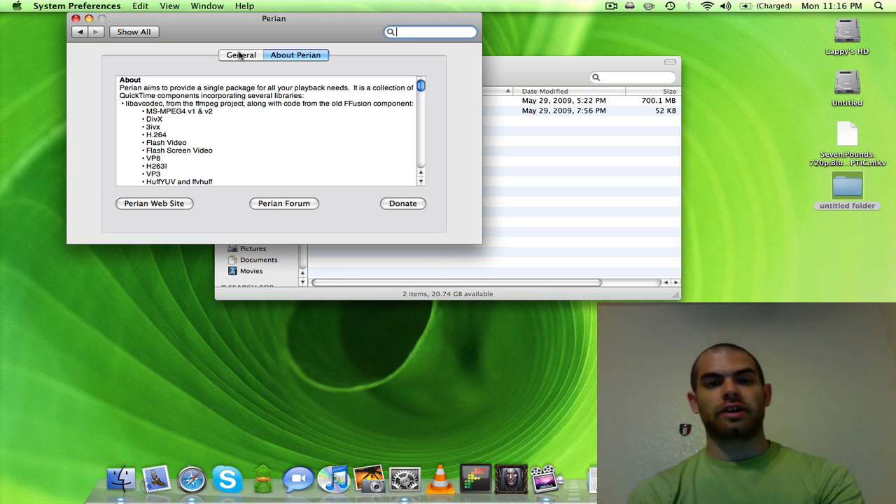
click(241, 54)
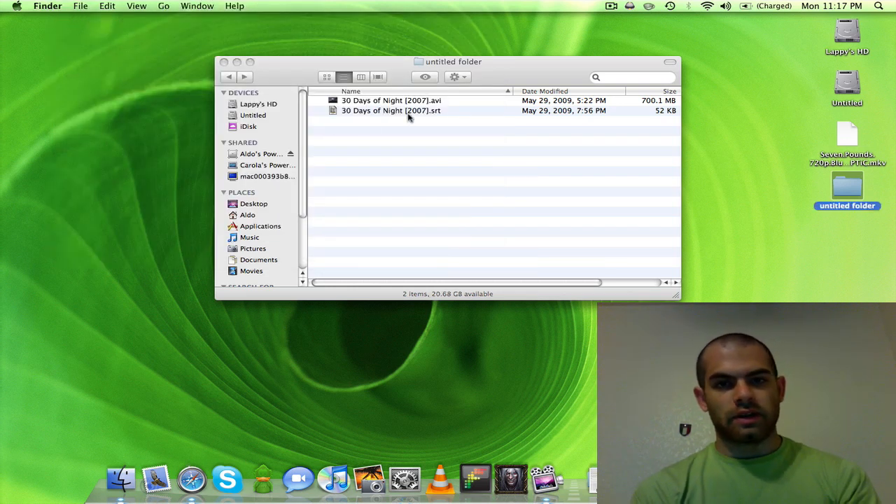
Play 30 Days of Night [2007].avi in QuickTime Player at a scene where English subtitles appear, then pause
click(391, 111)
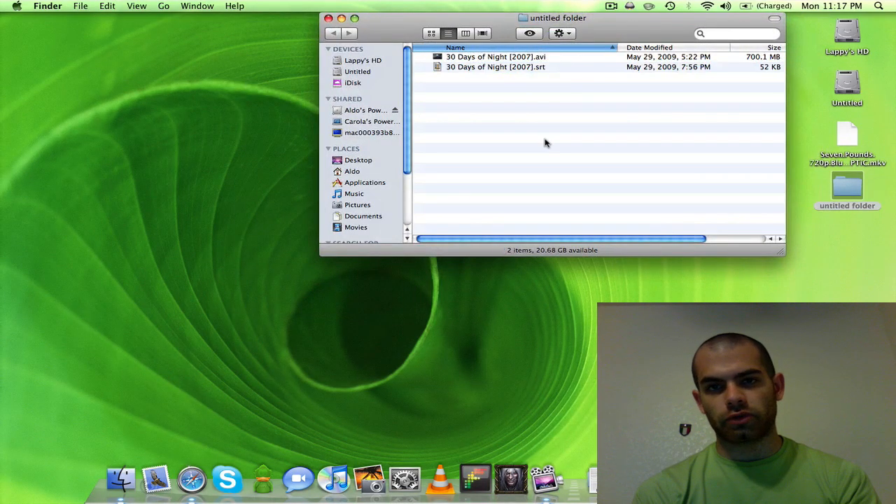
click(495, 56)
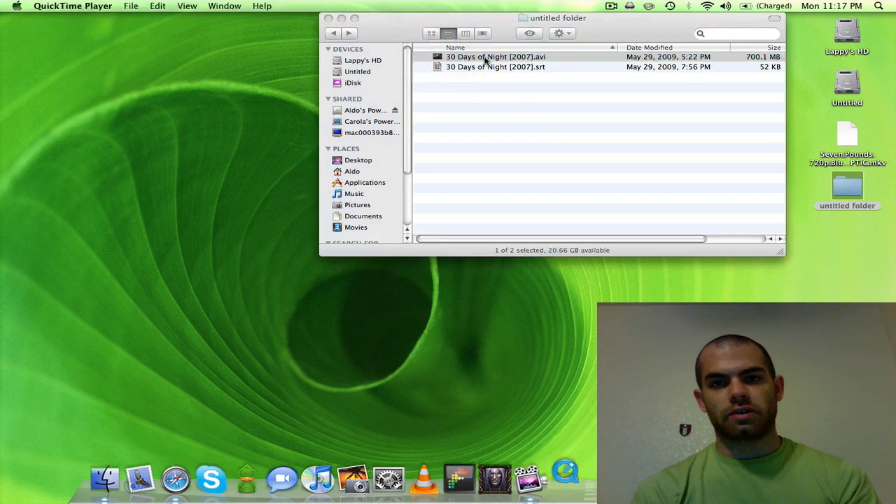
double_click(496, 56)
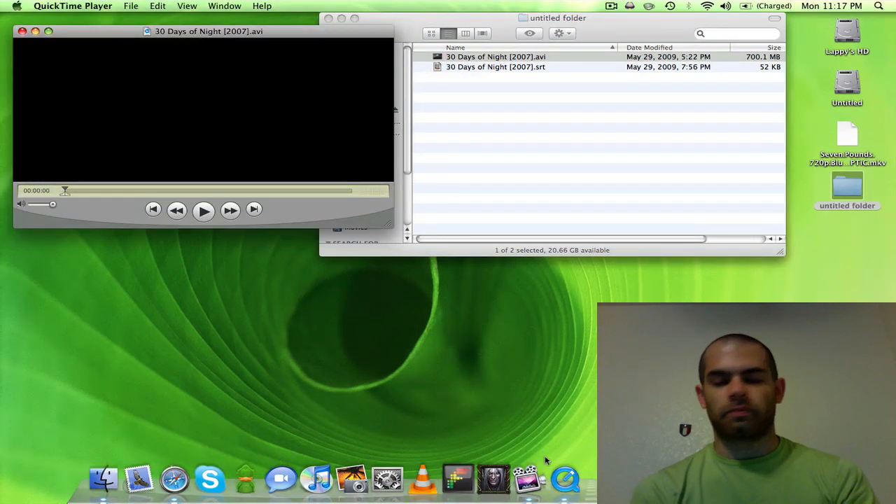
mouse_move(315, 302)
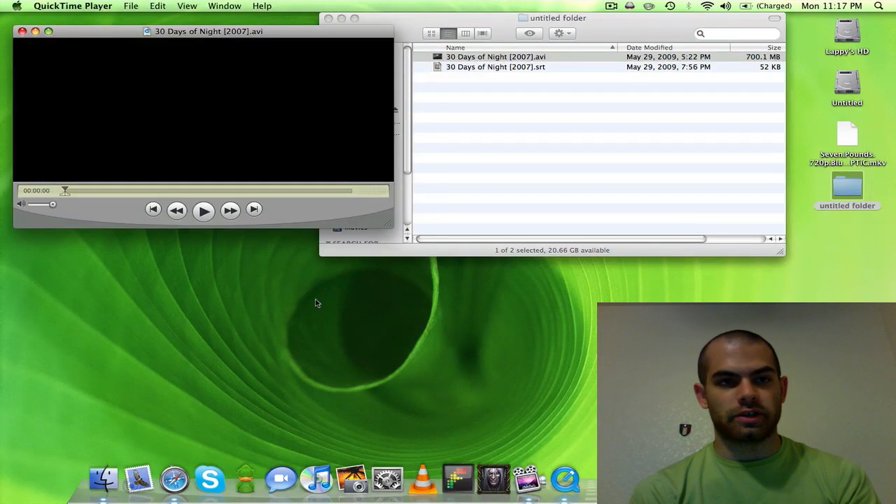
click(205, 210)
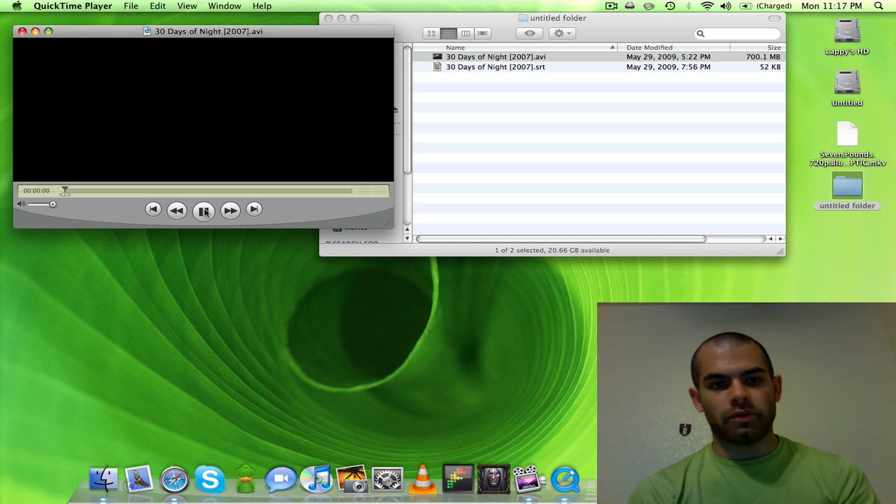
drag(65, 190, 117, 190)
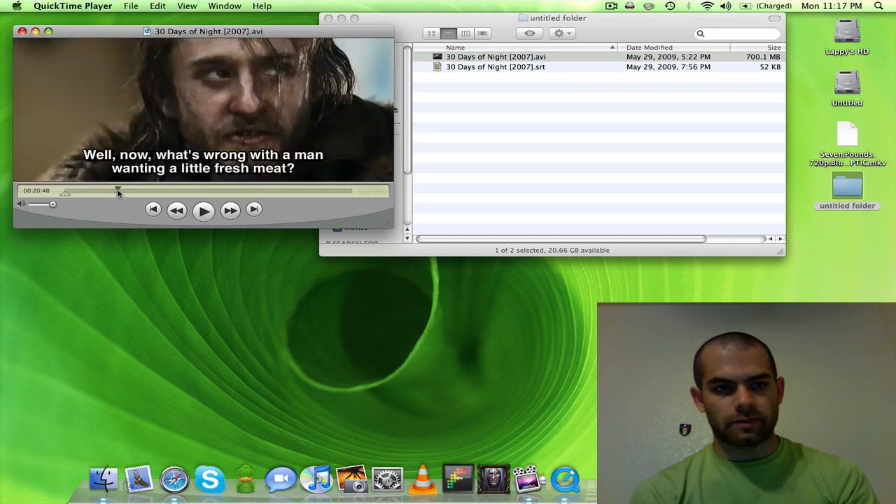
click(205, 210)
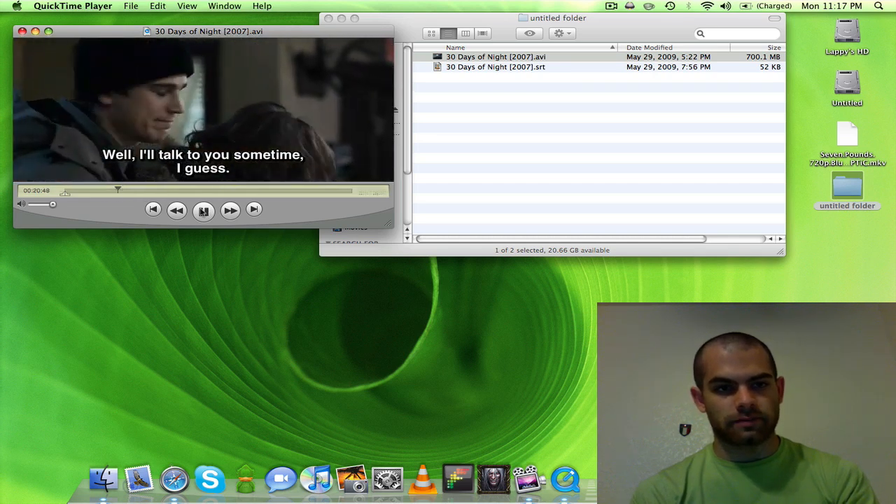
click(188, 5)
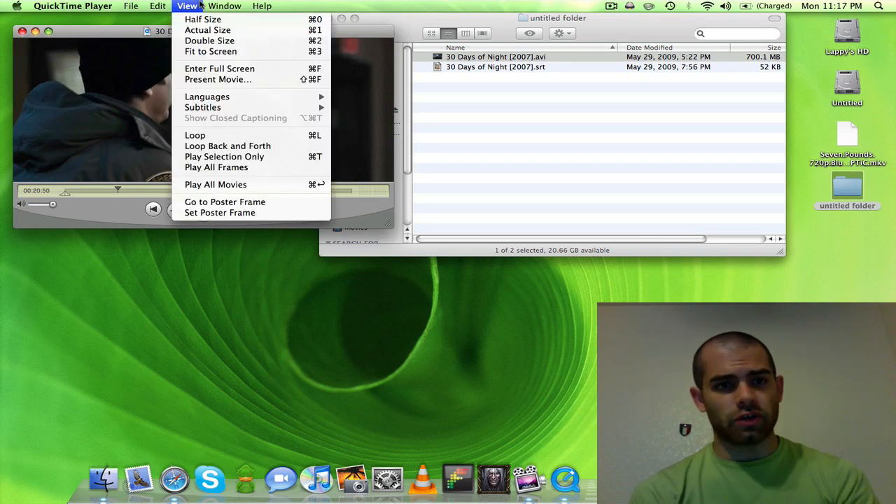
Show Movie Properties to confirm a text subtitle track alongside video and sound, then close it
click(224, 5)
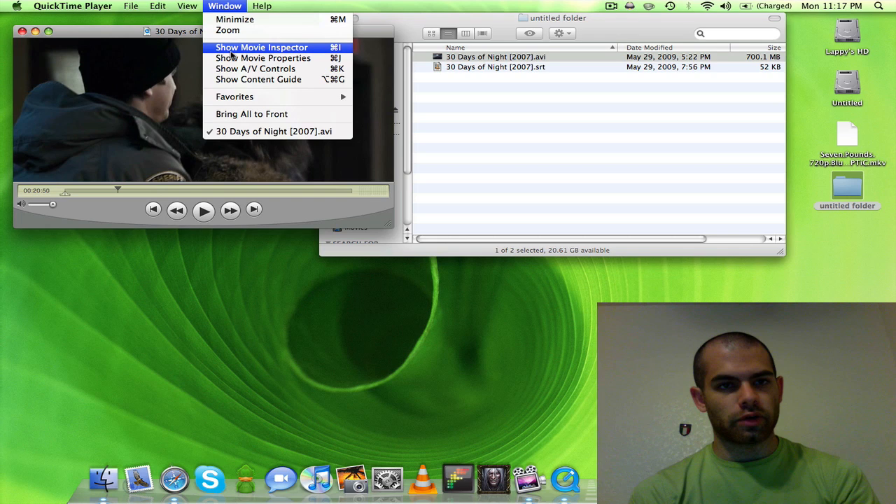
click(263, 58)
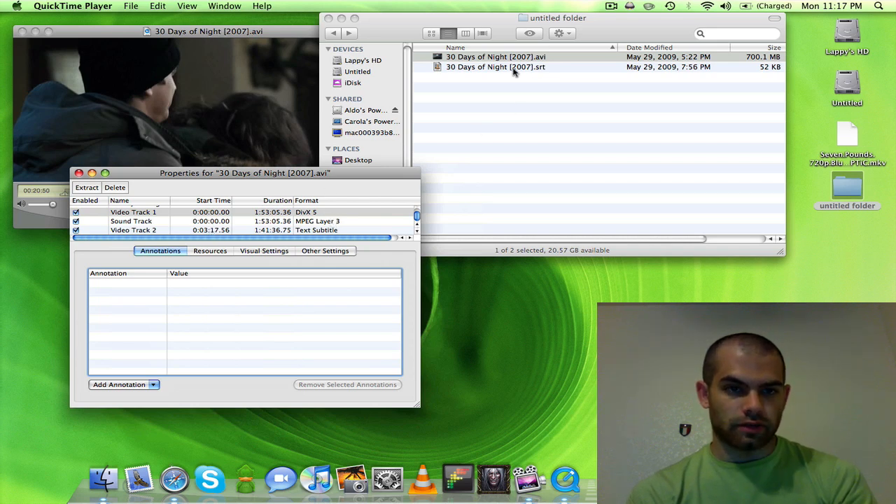
click(79, 174)
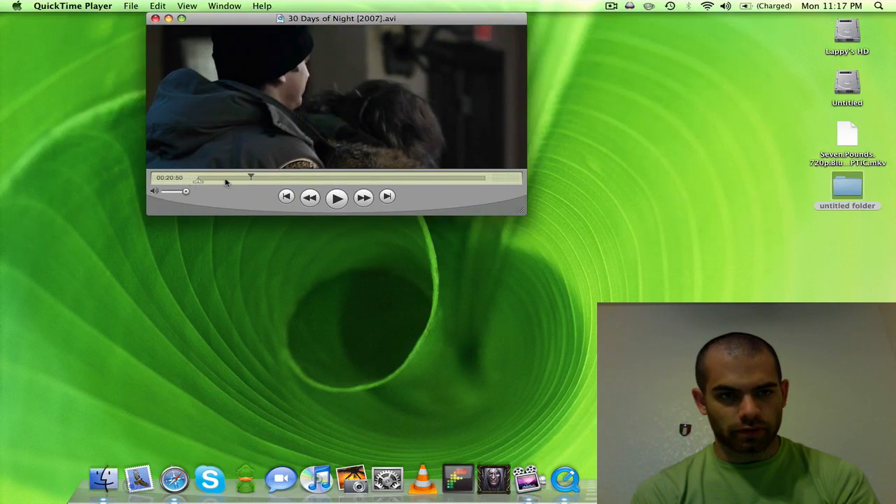
Move further into the movie and recheck its track list in Movie Properties
drag(249, 177, 269, 176)
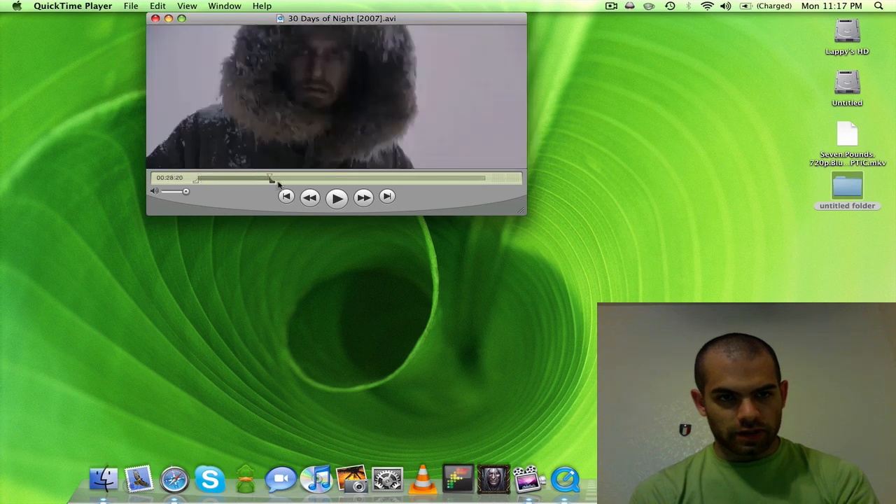
drag(272, 181, 314, 181)
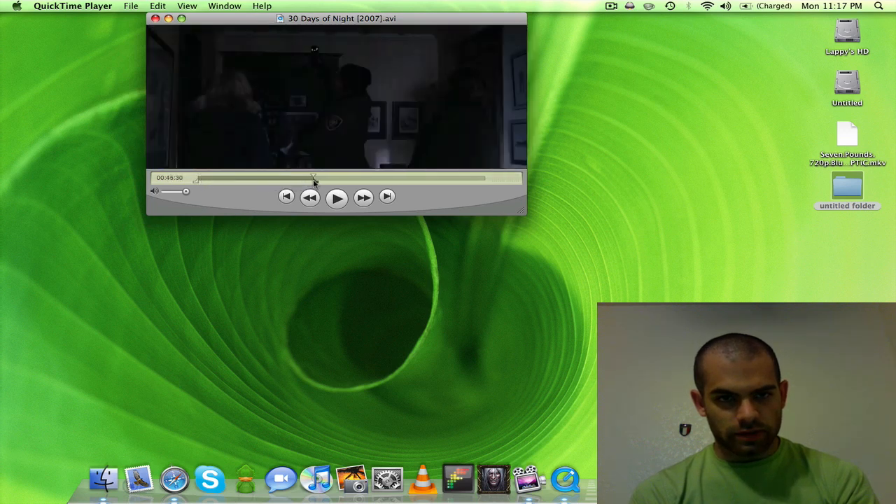
click(224, 5)
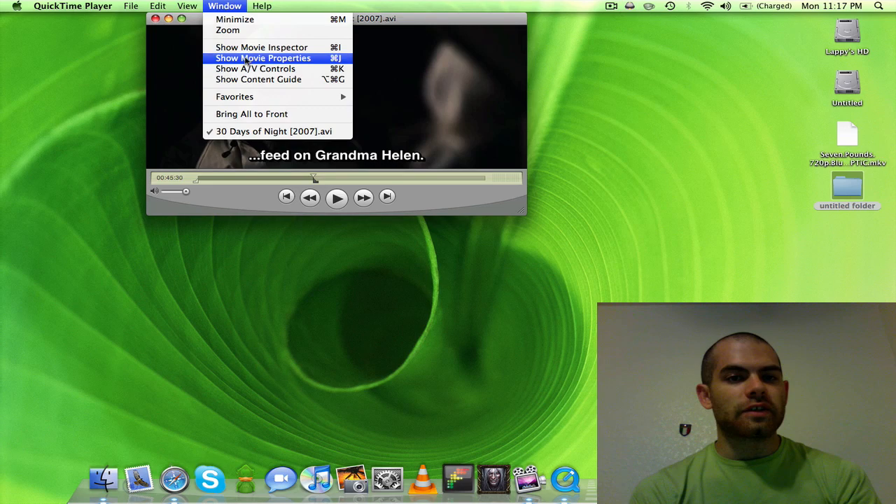
click(263, 58)
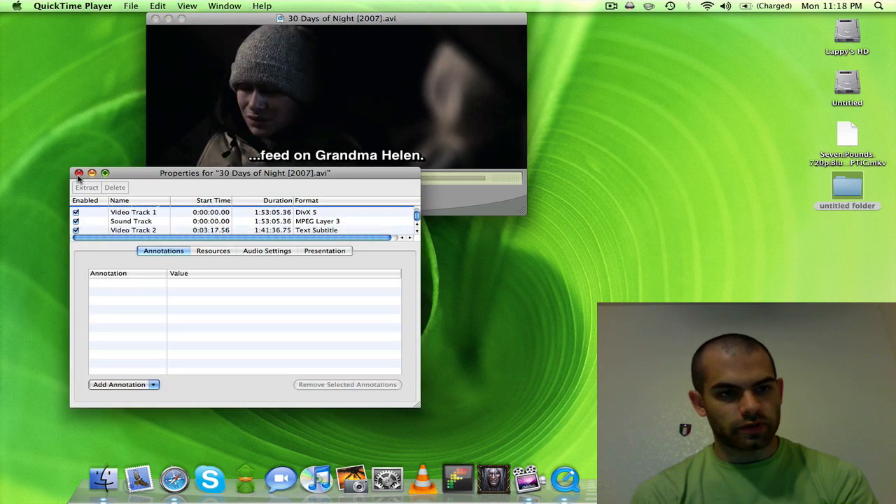
click(78, 174)
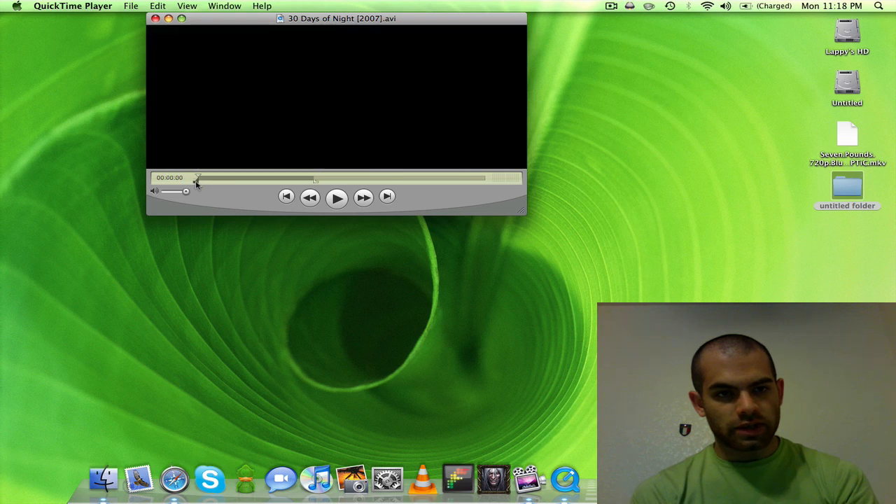
Mark a portion with the in/out markers, Trim to Selection, and play the clip to confirm subtitles remain
drag(199, 179, 301, 179)
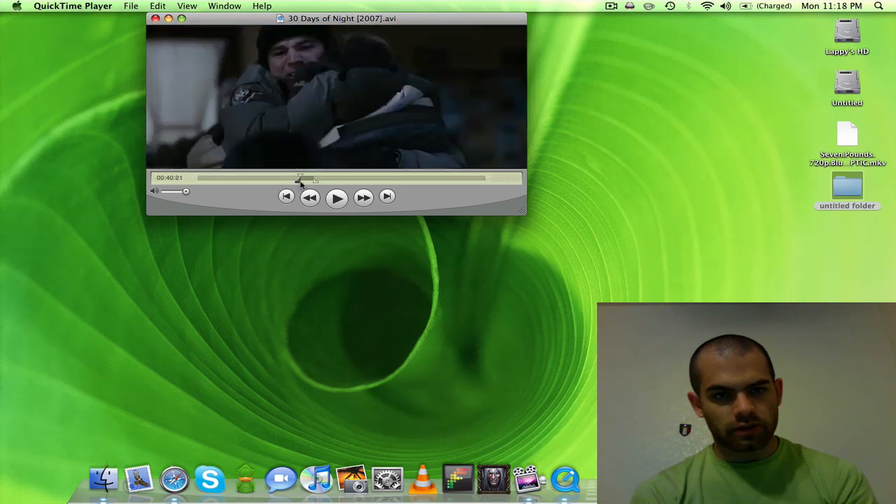
drag(300, 178, 315, 178)
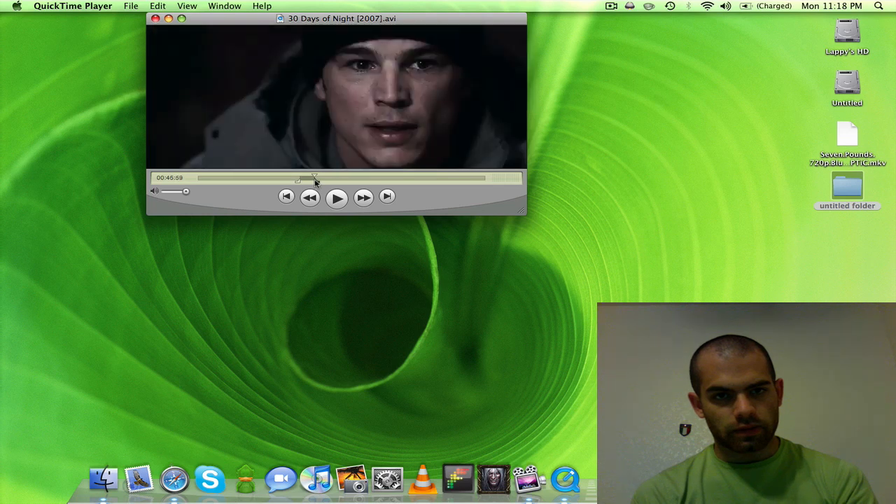
drag(313, 177, 299, 177)
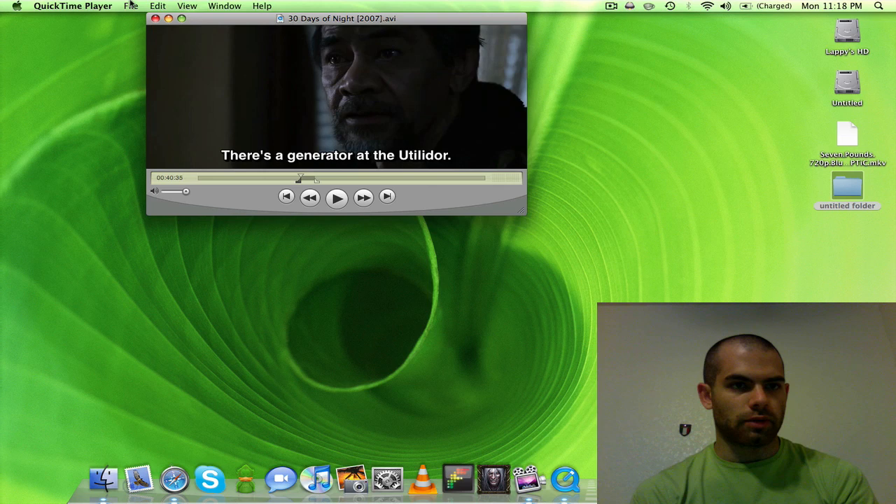
click(156, 6)
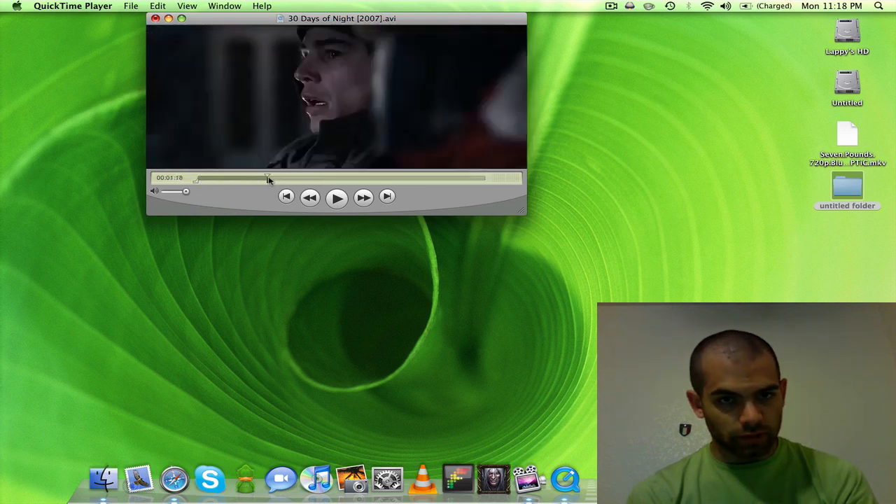
drag(266, 179, 241, 179)
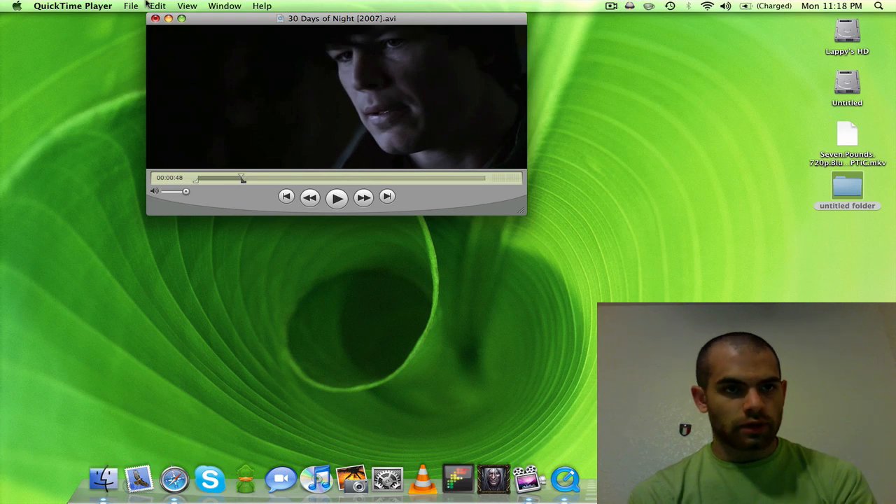
click(132, 6)
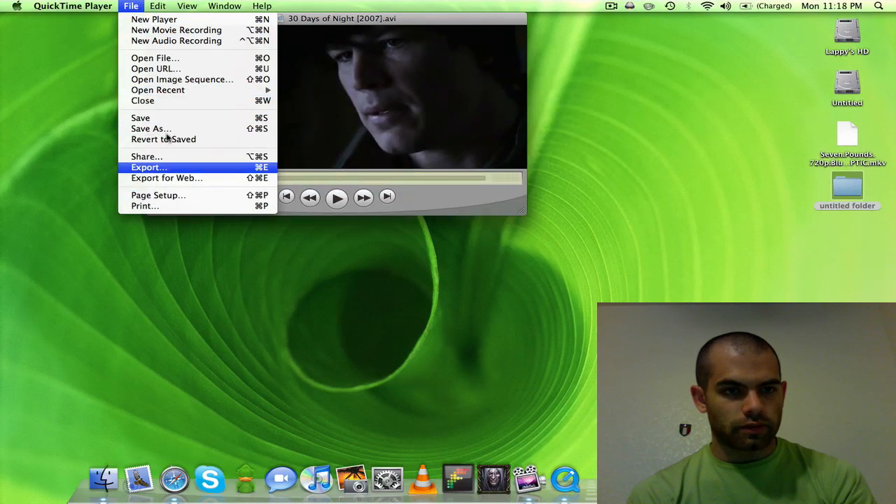
mouse_move(182, 78)
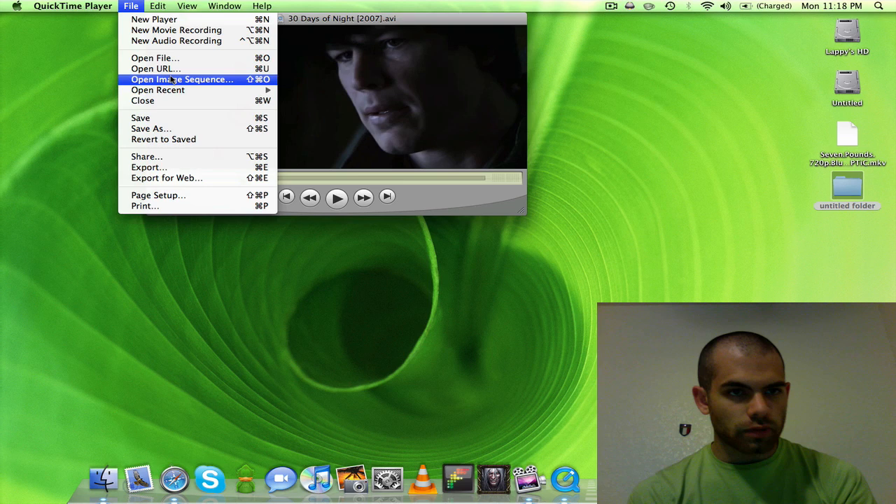
click(156, 5)
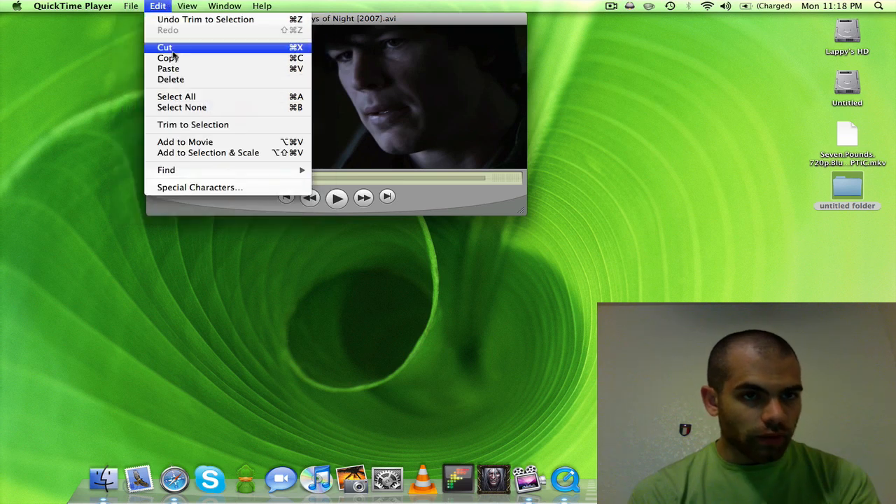
mouse_move(193, 125)
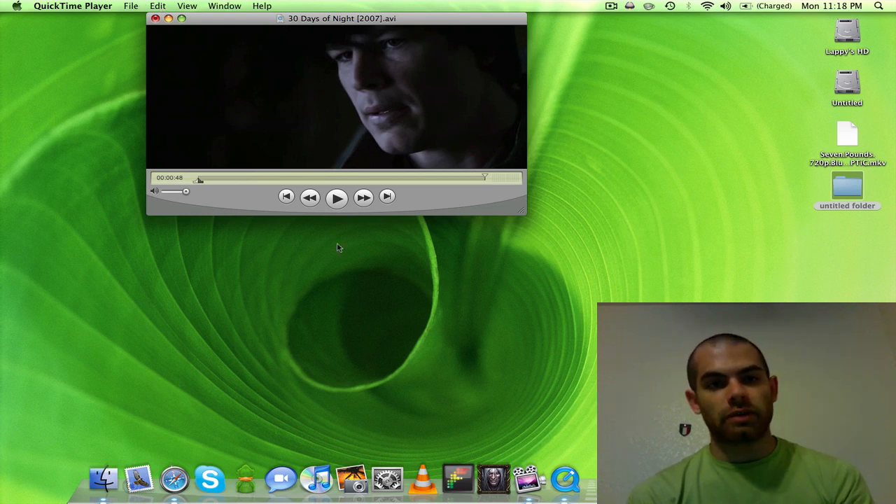
click(336, 196)
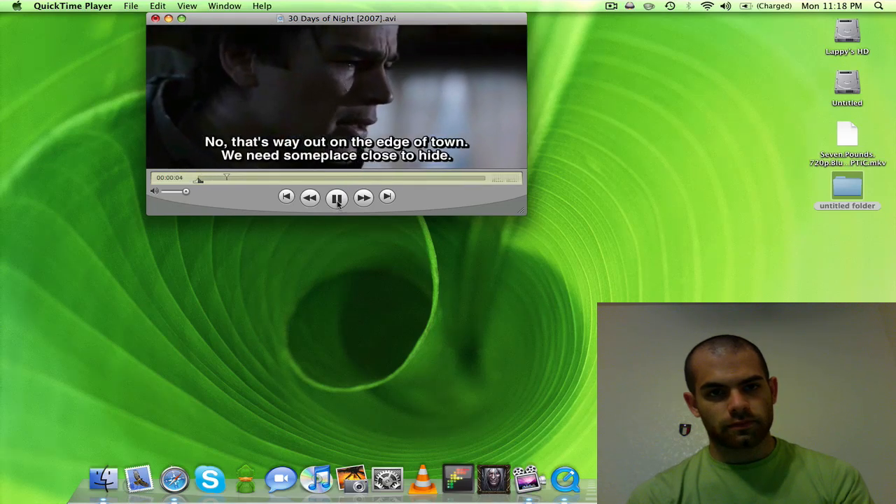
click(336, 196)
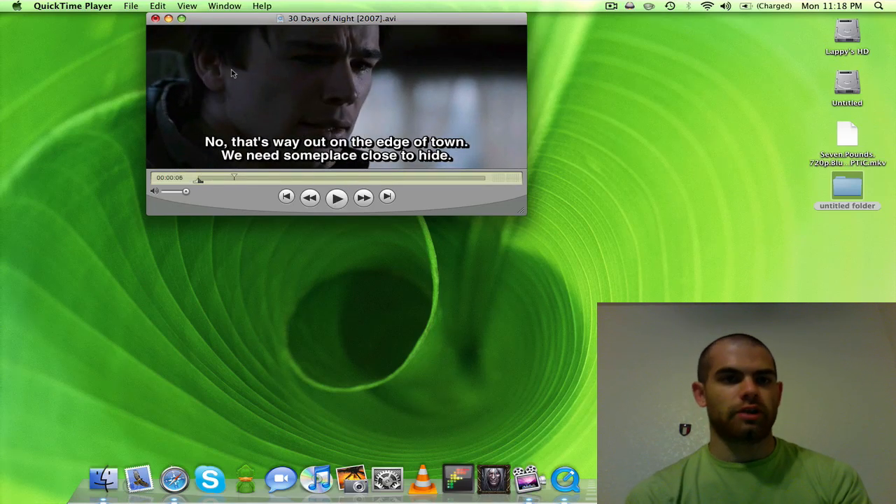
Save the trimmed clip to the Desktop as self-contained '30 Days of Night [2007]subs.mov'
click(130, 6)
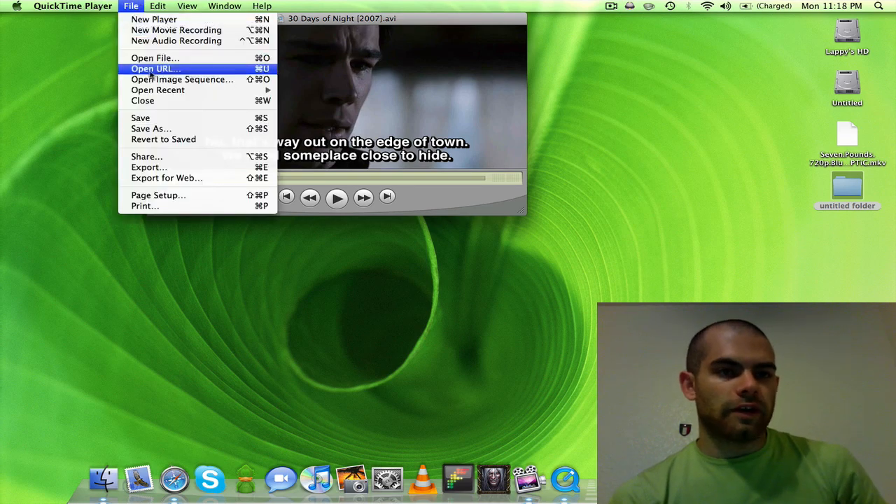
click(151, 129)
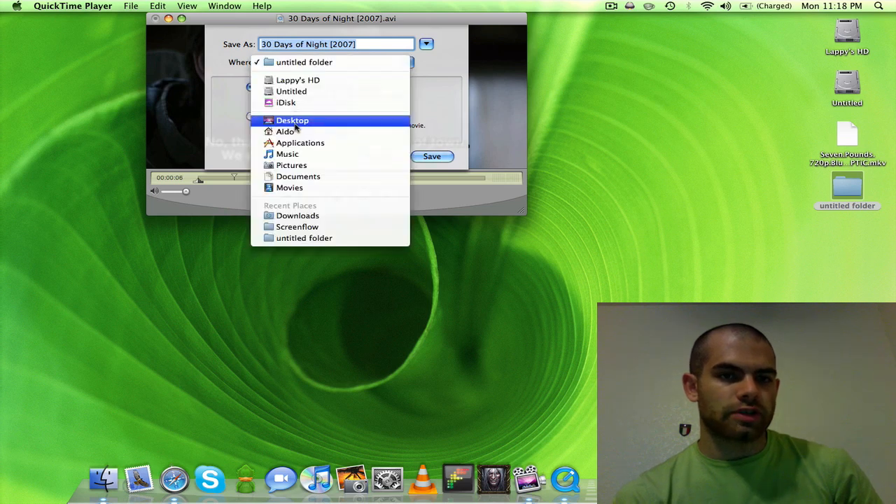
click(292, 121)
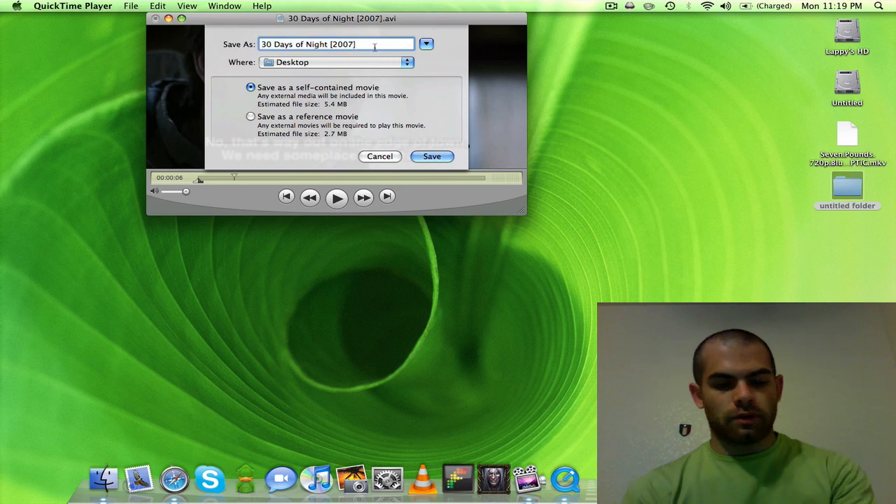
text(subs)
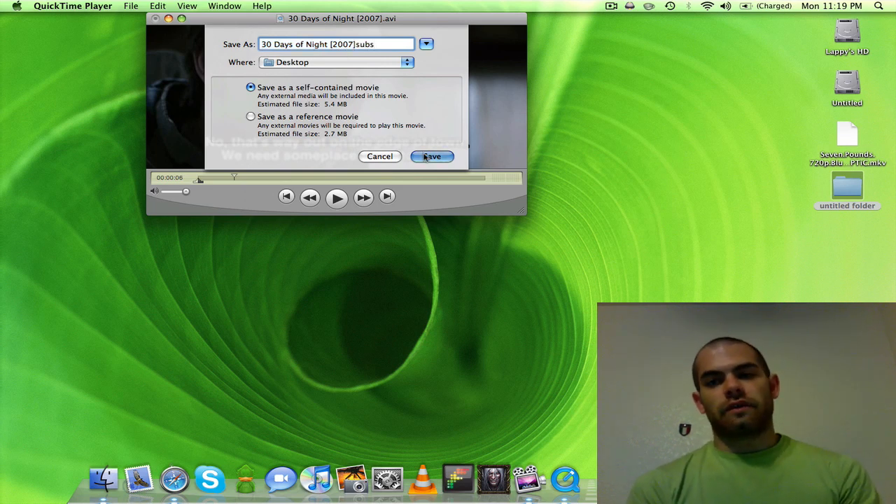
click(431, 157)
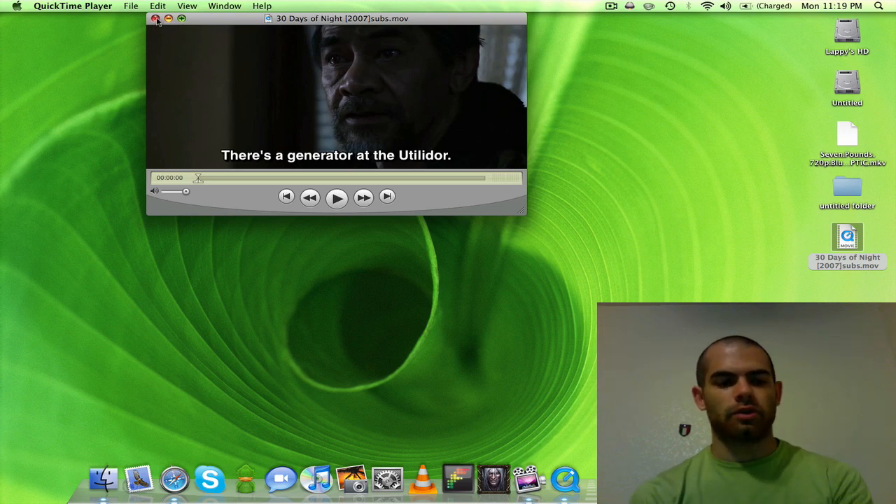
Reopen subs.mov from the desktop, verify its video, sound and text tracks in Movie Properties, then close it
click(156, 18)
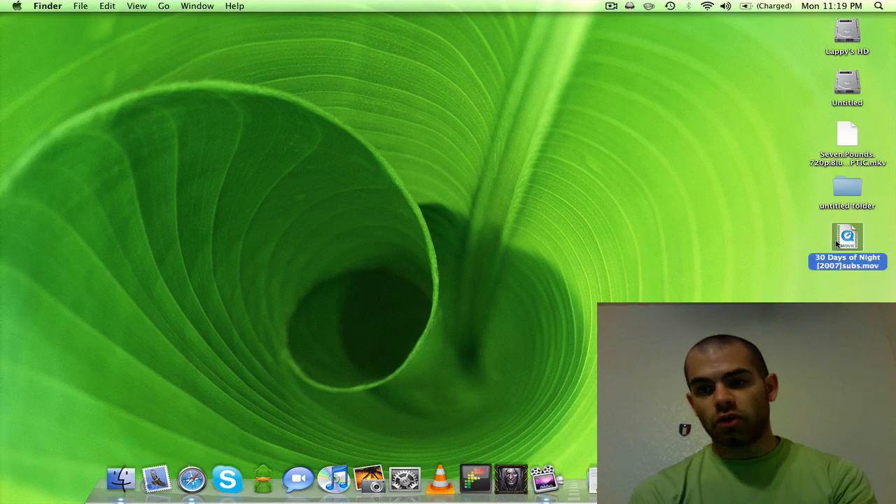
double_click(847, 241)
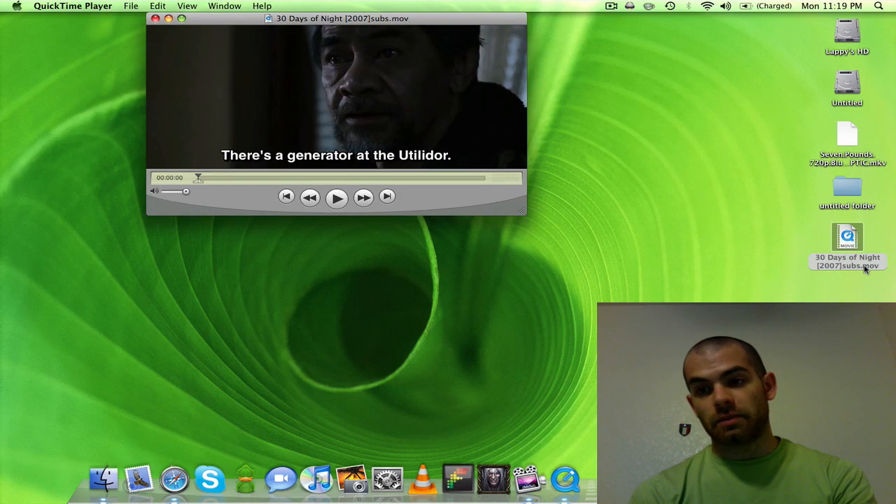
click(224, 6)
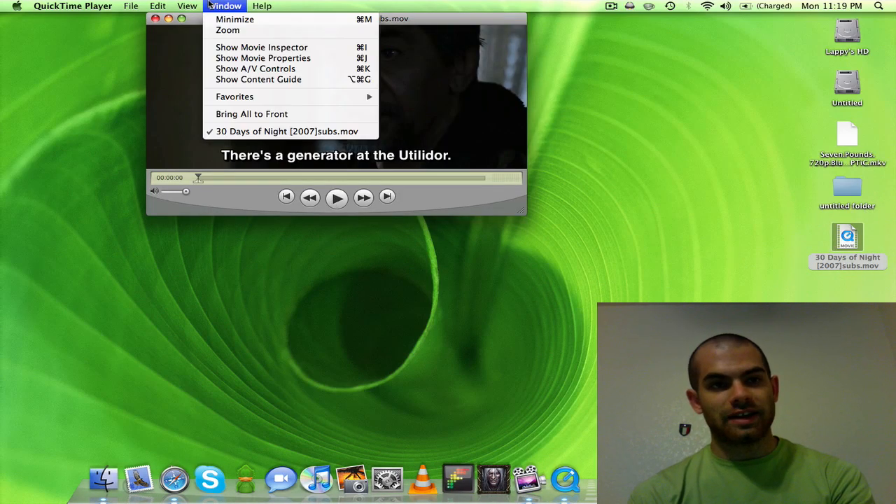
mouse_move(263, 58)
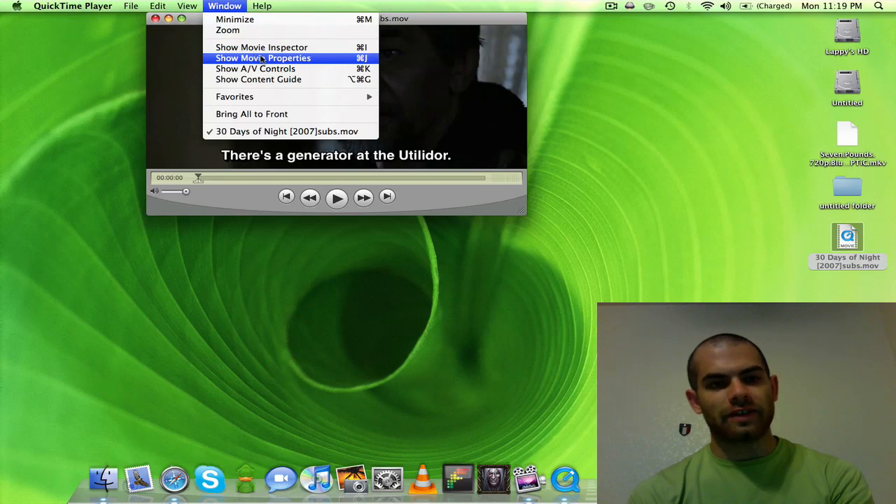
click(263, 59)
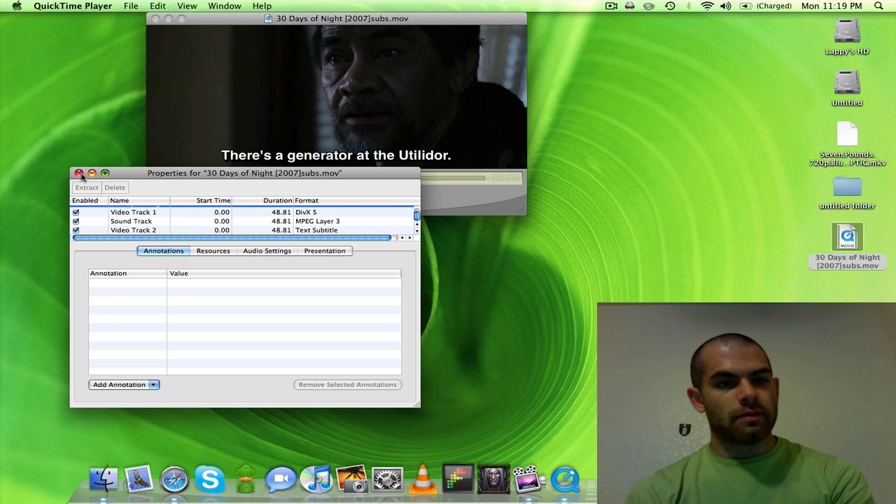
click(78, 174)
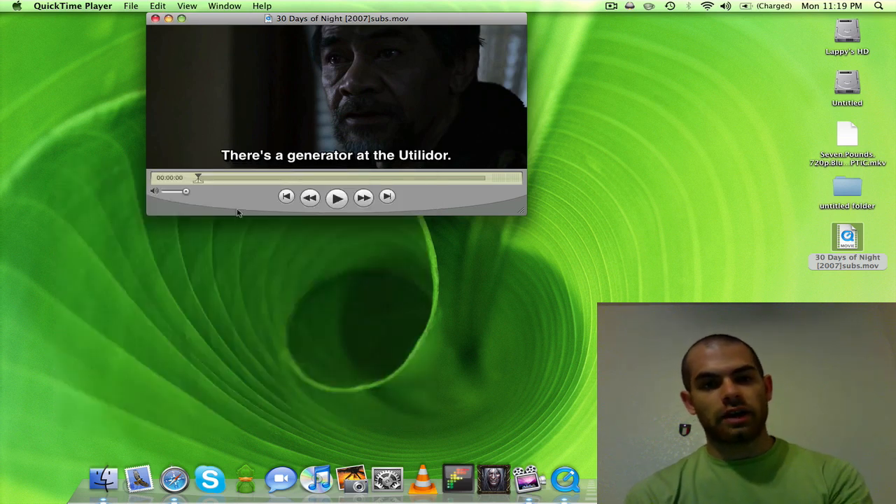
mouse_move(455, 145)
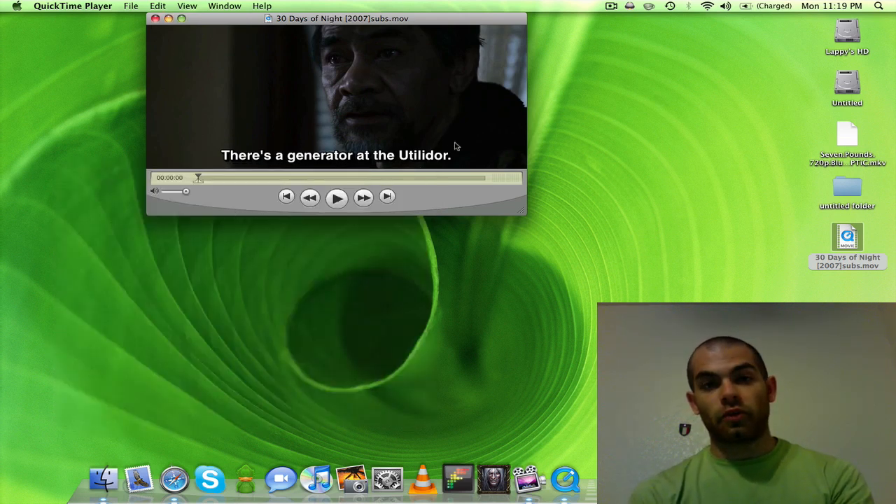
click(155, 18)
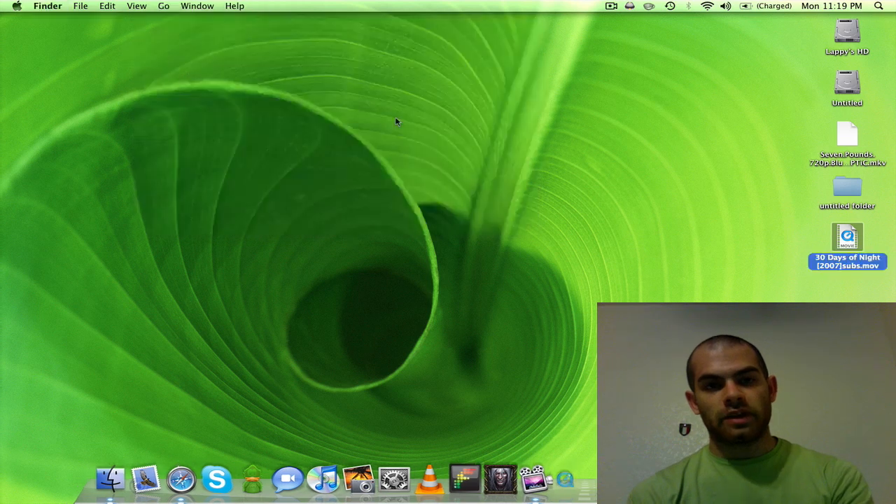
Launch VisualHub via Spotlight, keep Apple TV as the target device and bring up the Advanced encoding settings
text(visual)
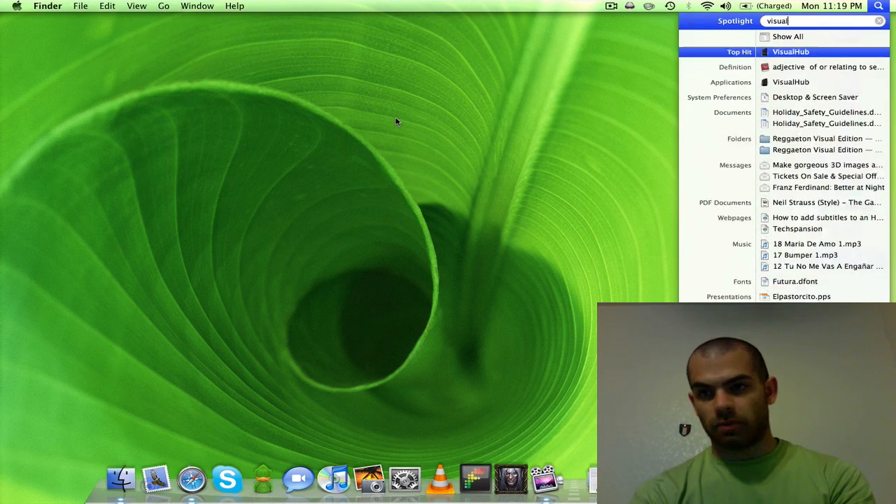
click(790, 51)
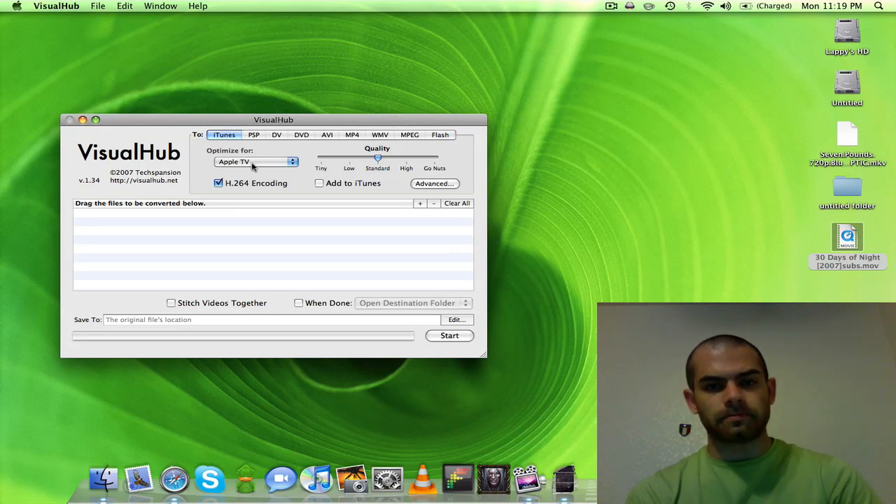
click(255, 162)
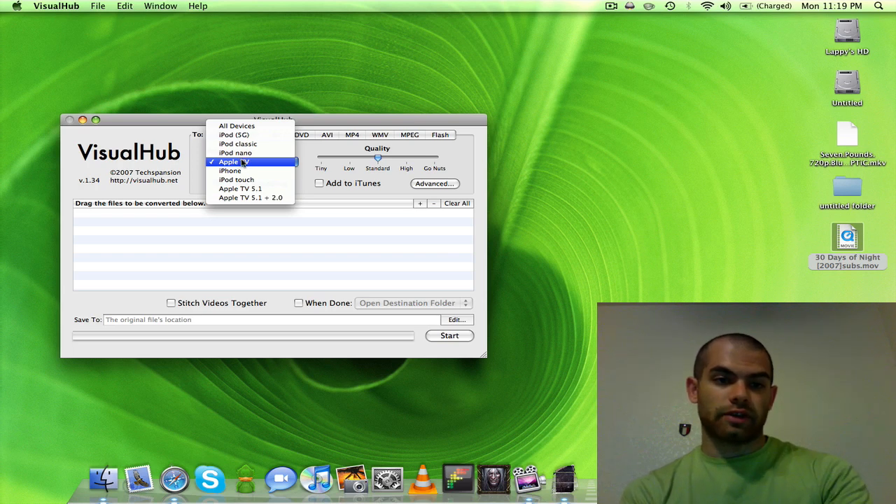
click(229, 162)
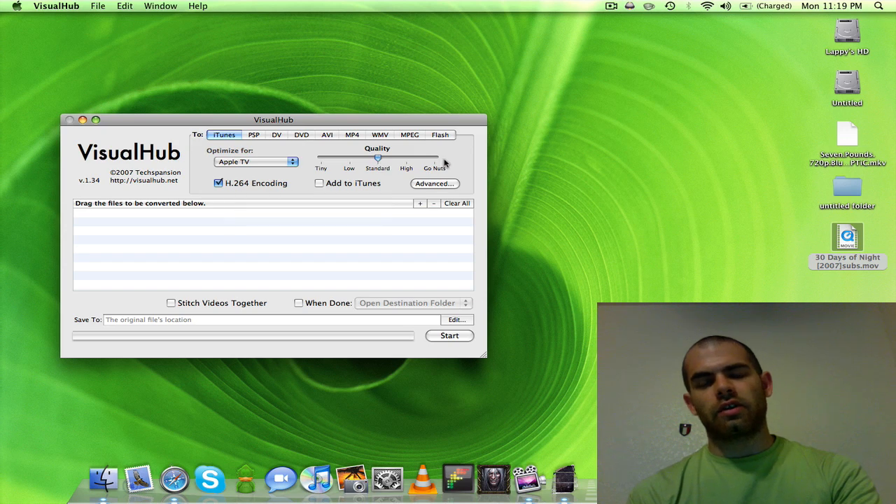
click(434, 183)
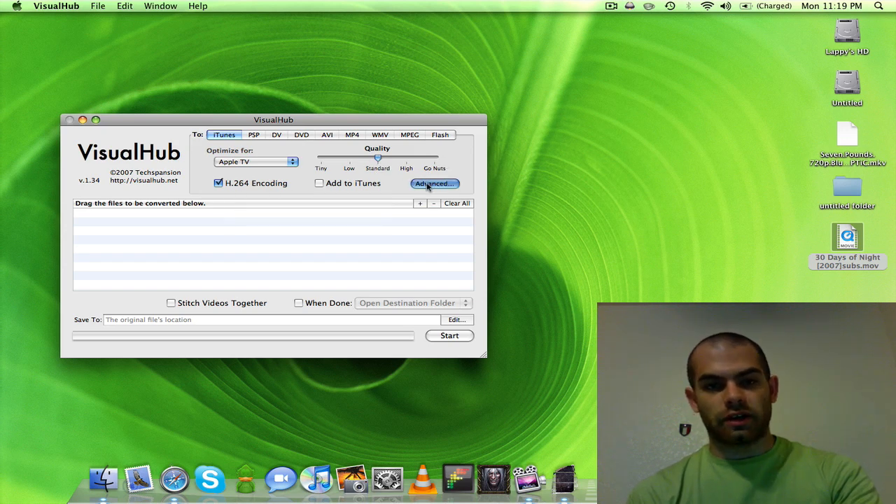
click(434, 183)
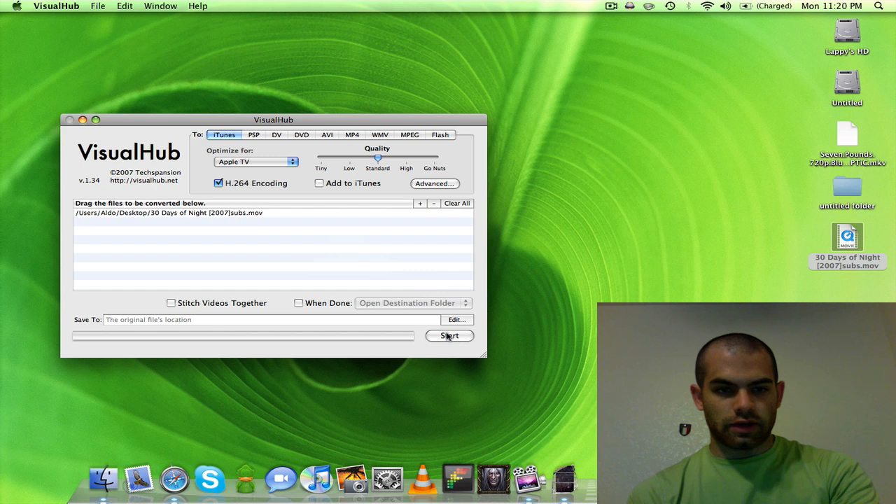
Start the VisualHub conversion of subs.mov to MP4 and dismiss the Conversion Complete notice
click(448, 336)
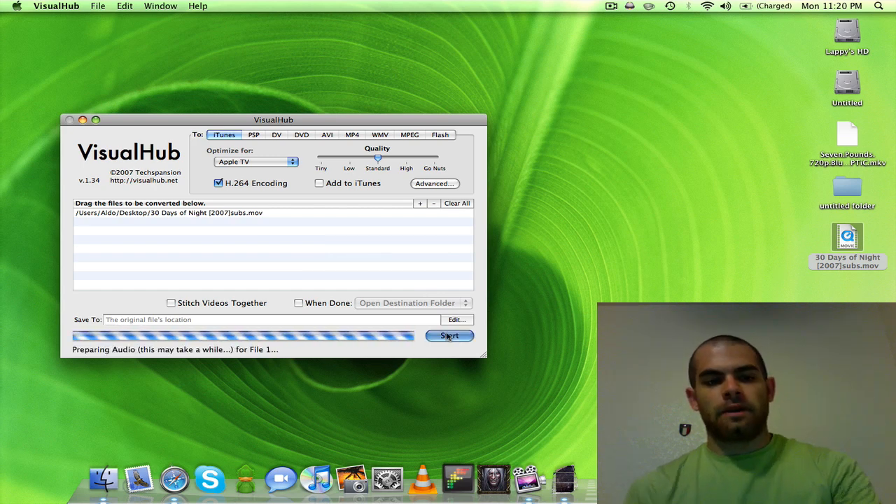
click(448, 336)
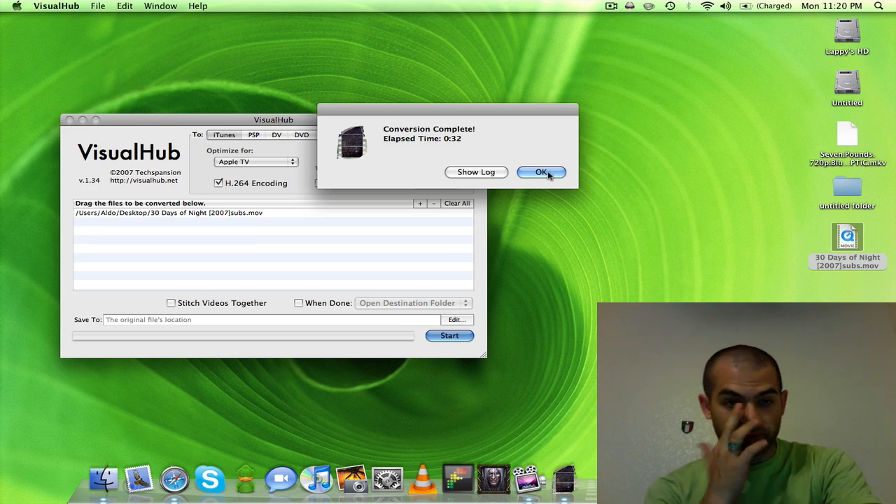
click(540, 173)
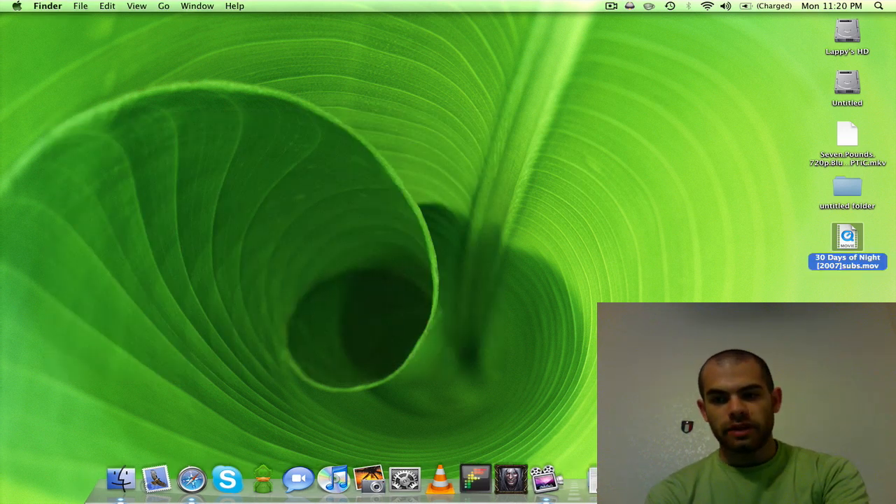
Play subs.mp4 with subtitles visible and check Movie Properties shows only H.264 video and AAC tracks
double_click(847, 245)
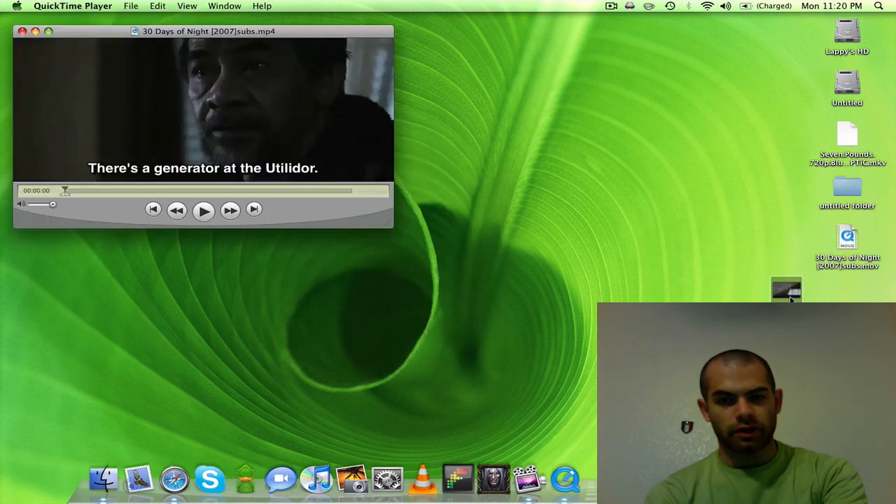
click(203, 210)
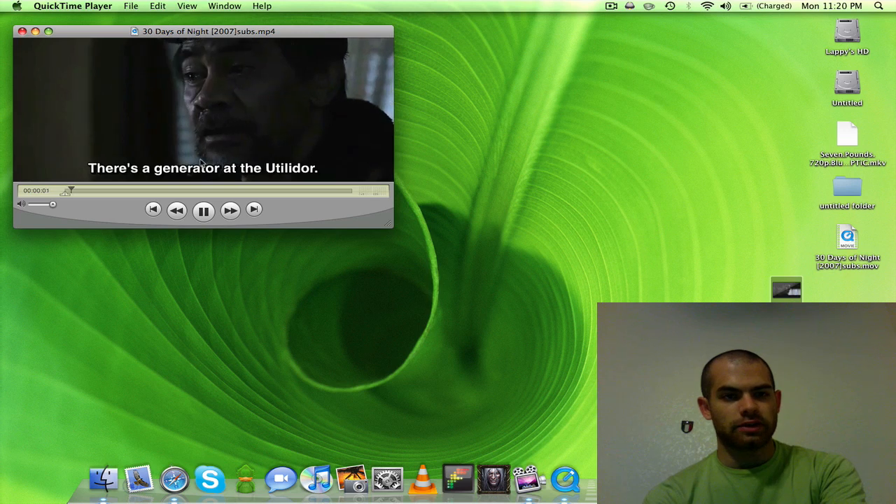
click(224, 6)
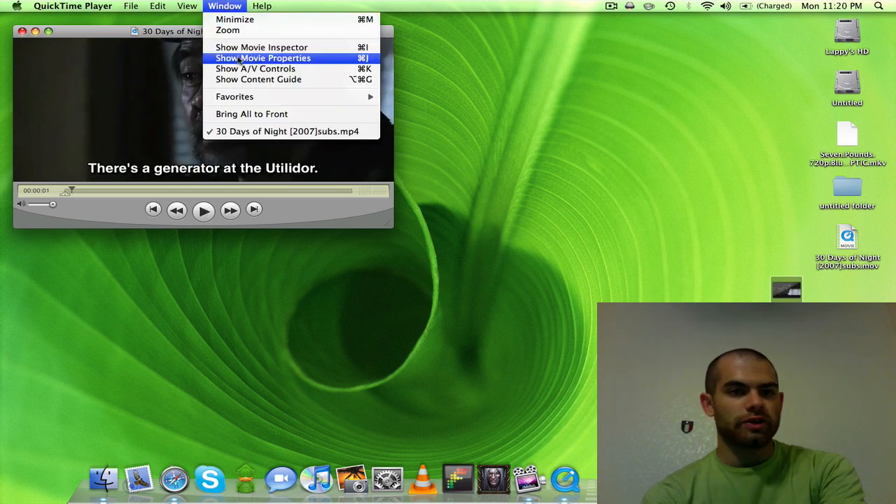
click(263, 58)
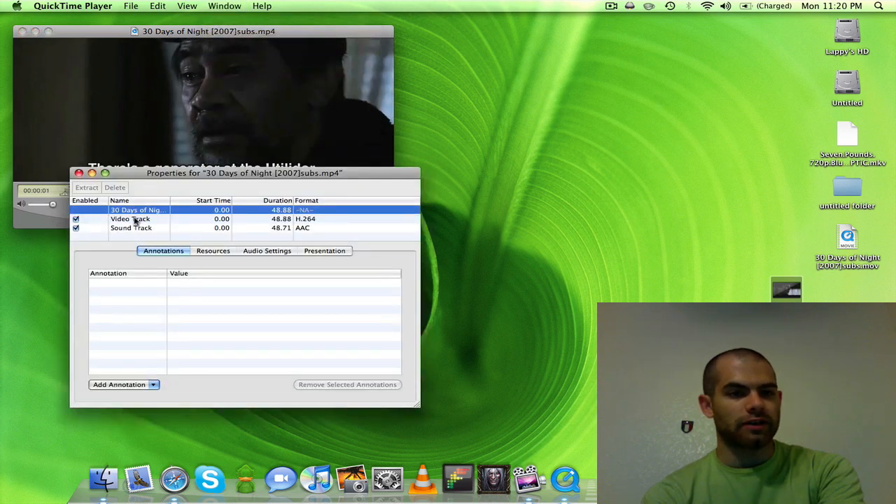
click(78, 174)
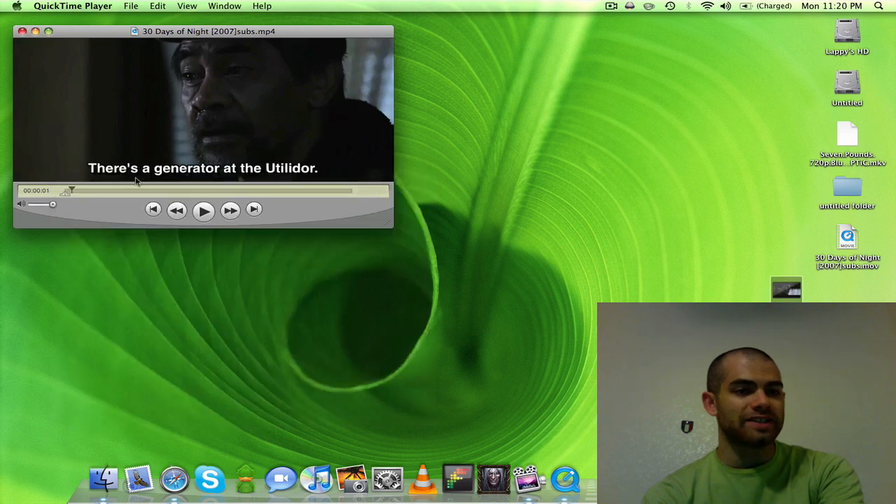